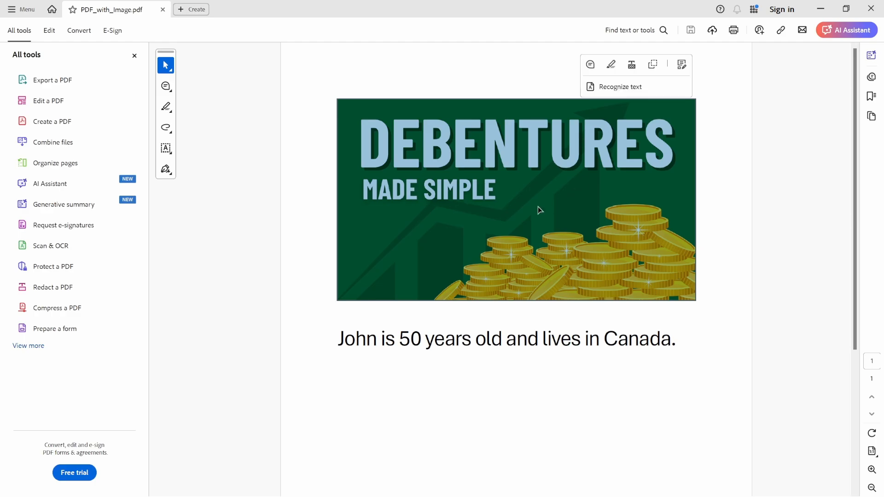
- Add a Pdf File loader for PDF_with_Image.pdf and preview its chunks, showing only the 46-character sentence
double_click(355, 338)
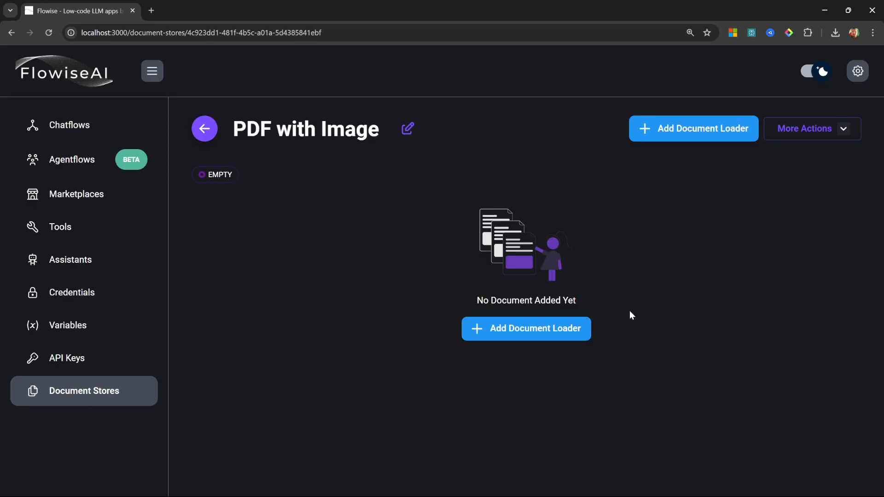
mouse_move(530, 329)
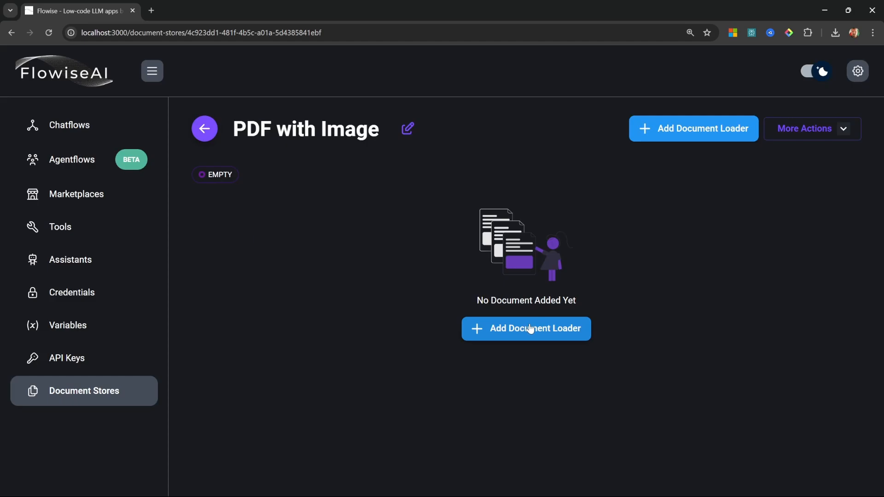
click(526, 329)
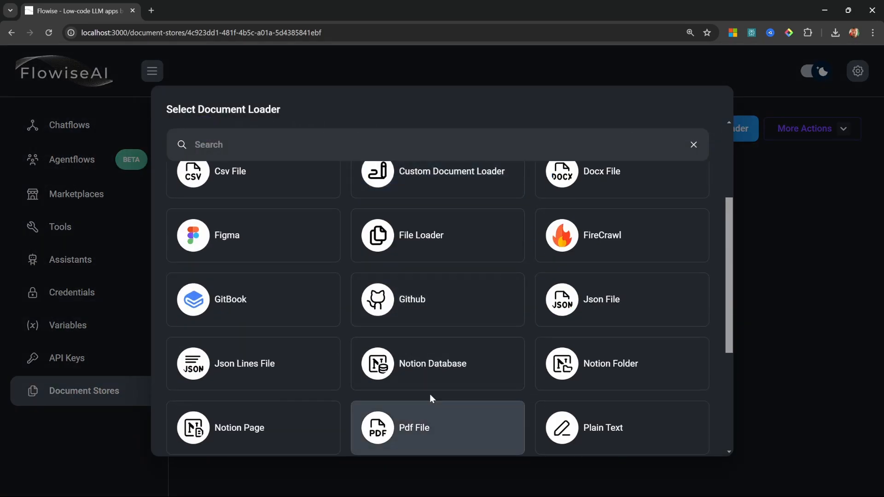
click(414, 428)
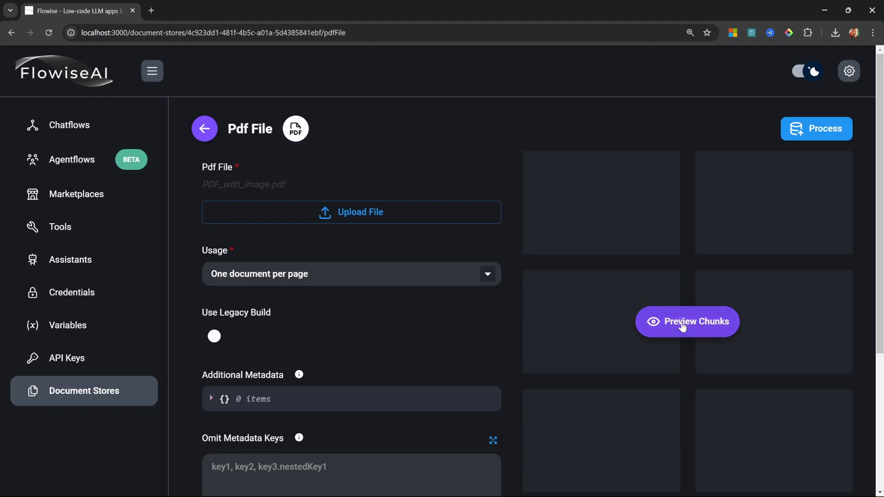
click(687, 321)
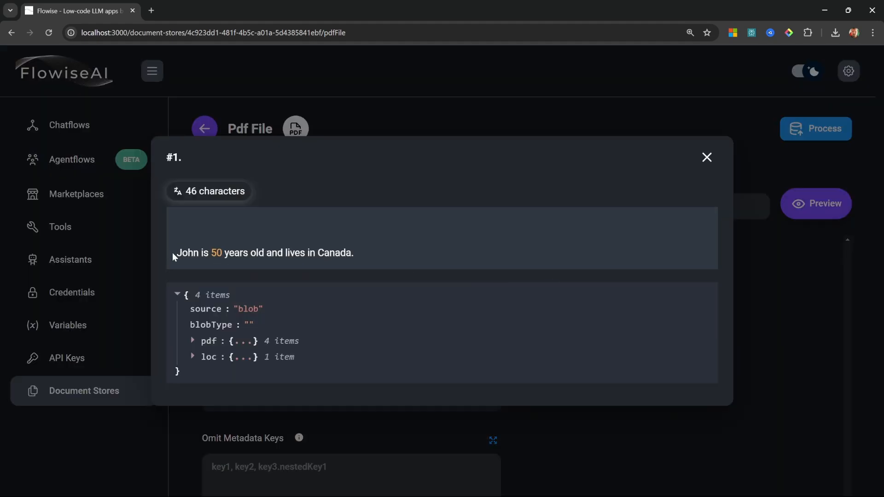
mouse_move(367, 256)
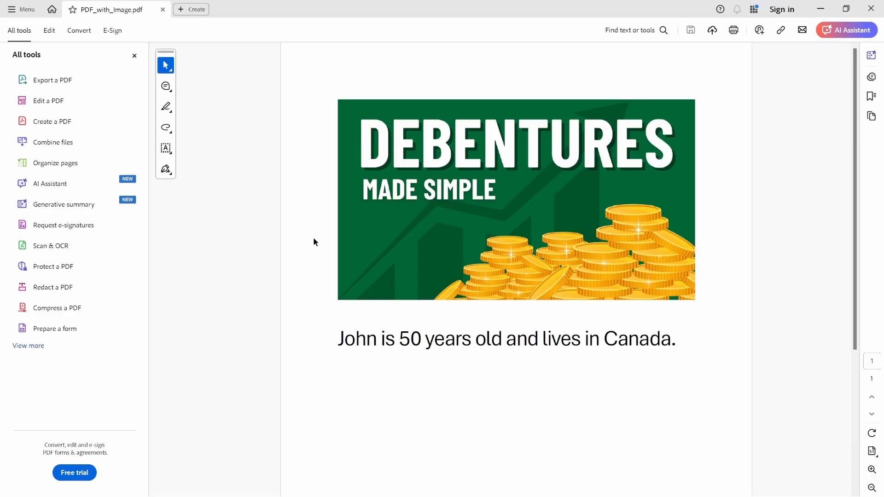
mouse_move(543, 166)
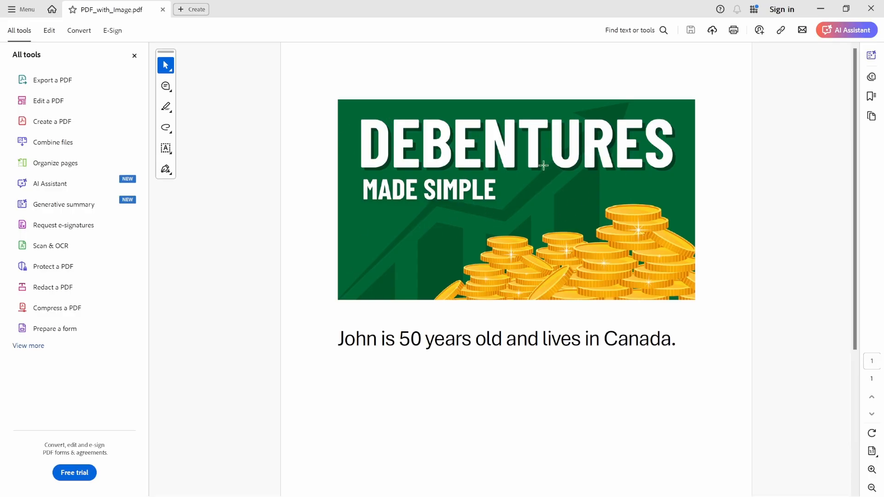
mouse_move(523, 175)
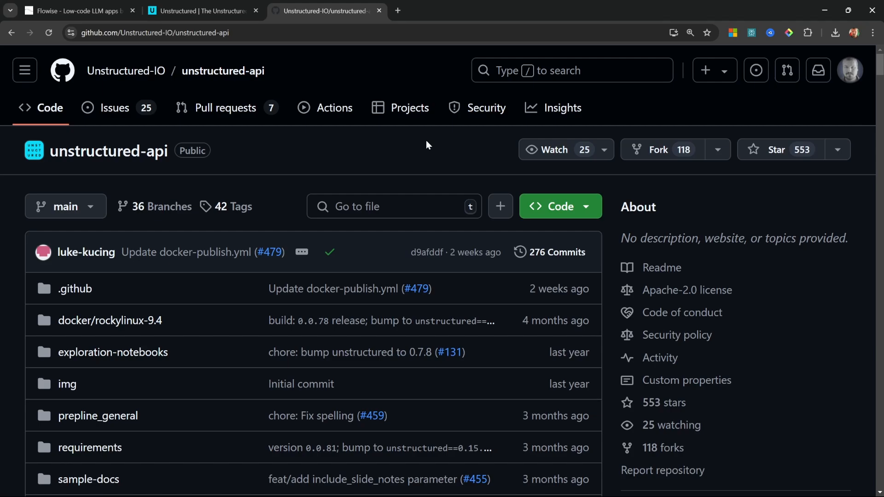
mouse_move(431, 145)
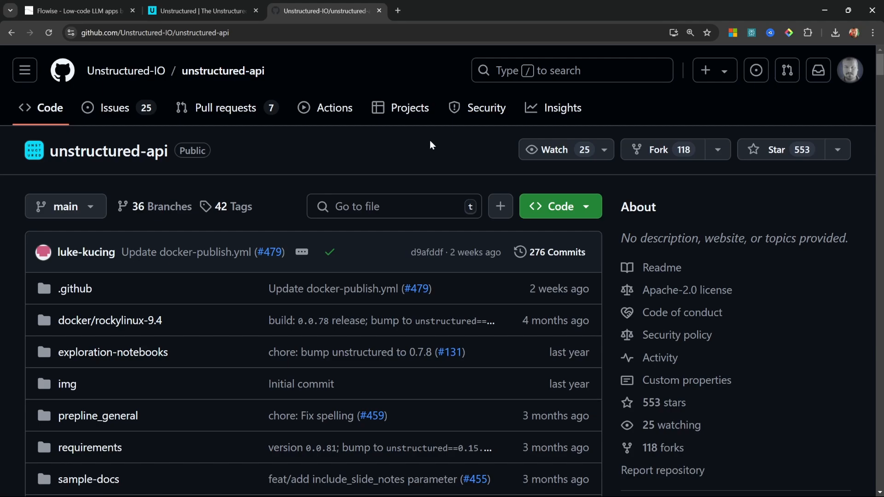
mouse_move(440, 146)
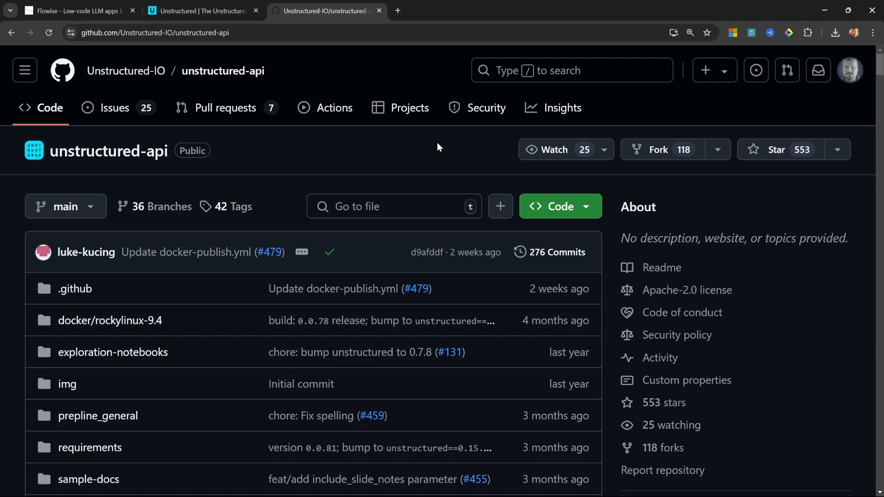
mouse_move(437, 146)
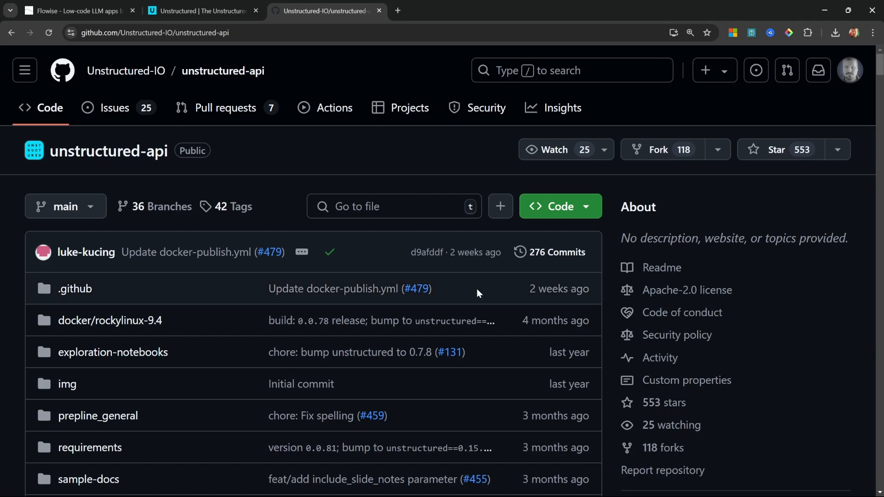
- Review the README's supported document types (.pdf) and the Docker image instructions, then reach the Docker Desktop page
scroll(down, 3)
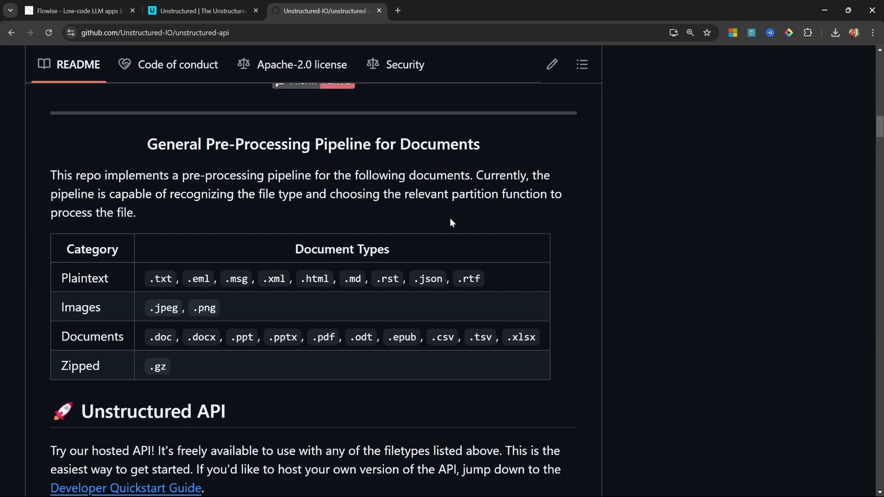
mouse_move(290, 244)
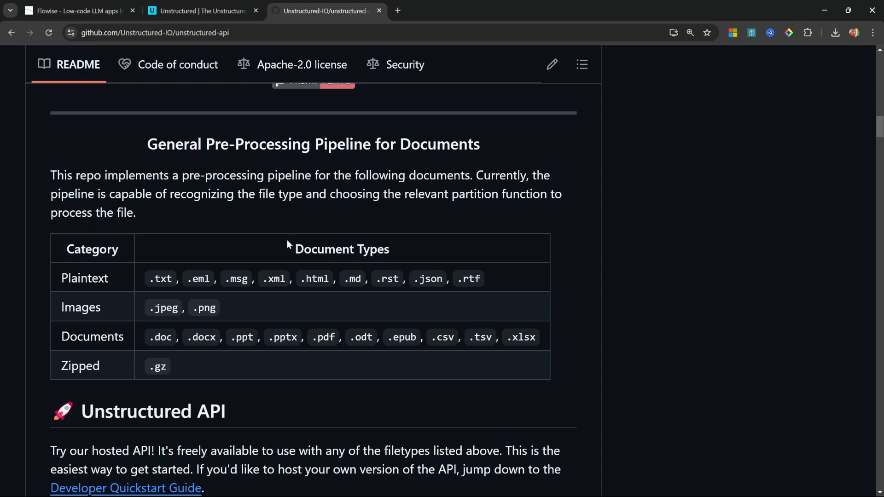
double_click(326, 337)
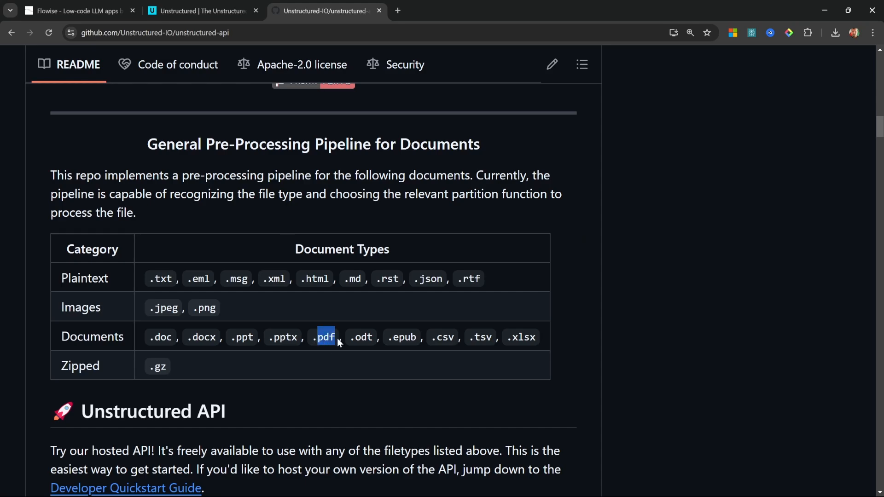
mouse_move(310, 342)
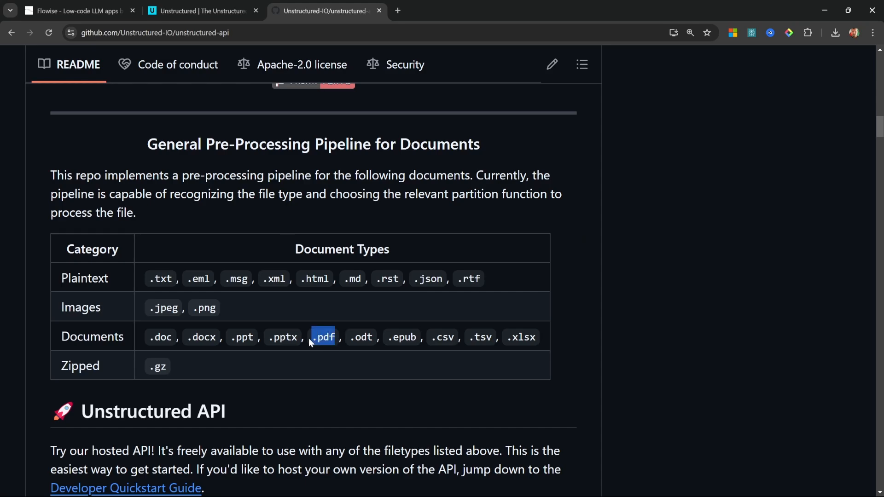
click(324, 337)
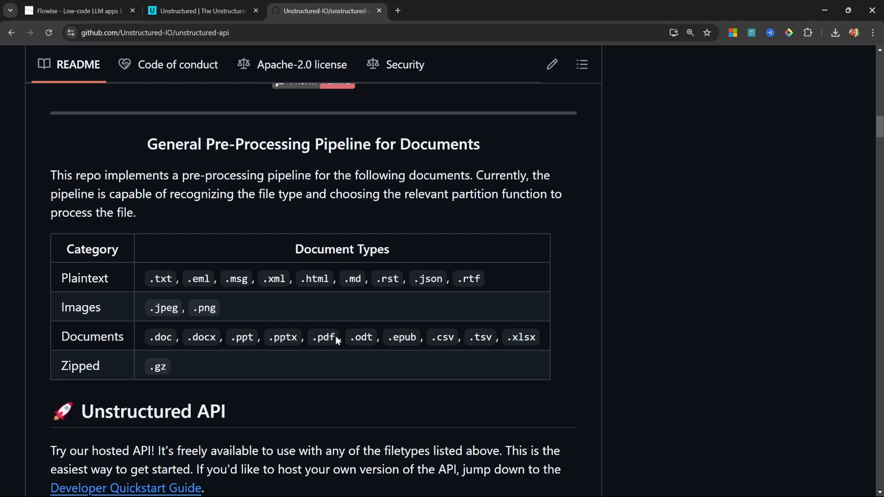
scroll(down, 3)
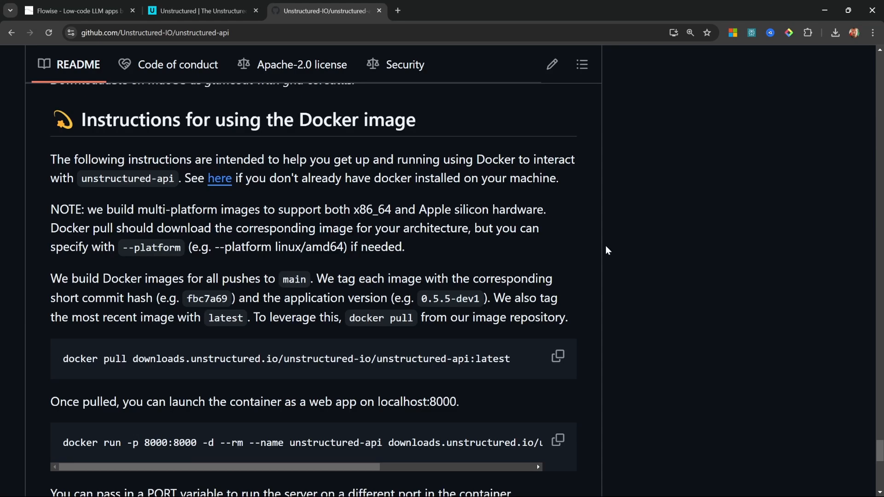
mouse_move(422, 131)
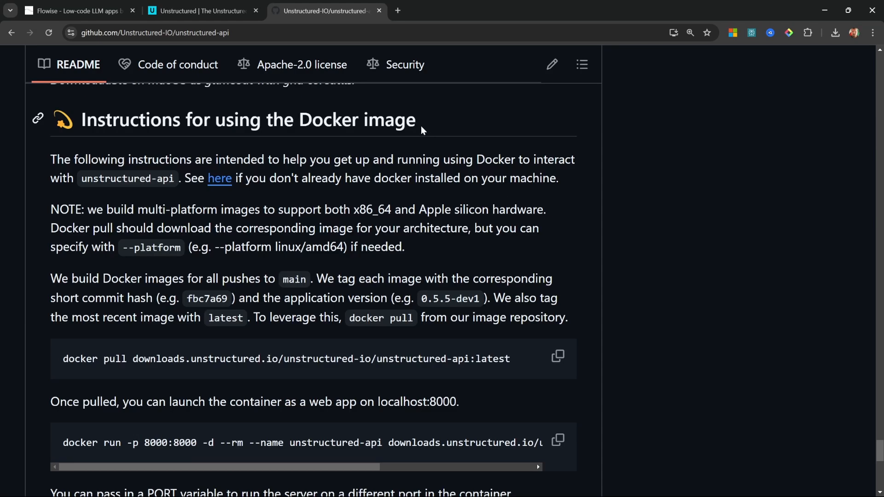
click(219, 179)
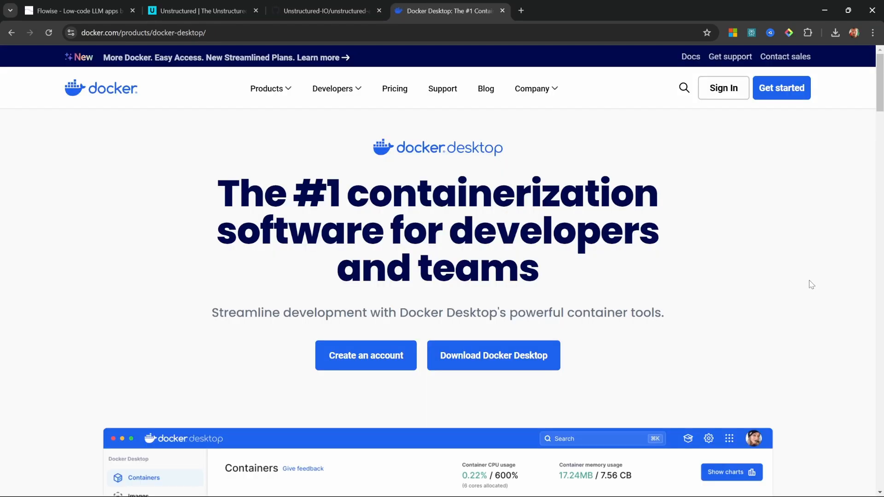
- View Docker Desktop's Containers list with open-webui and localai both exited
click(493, 356)
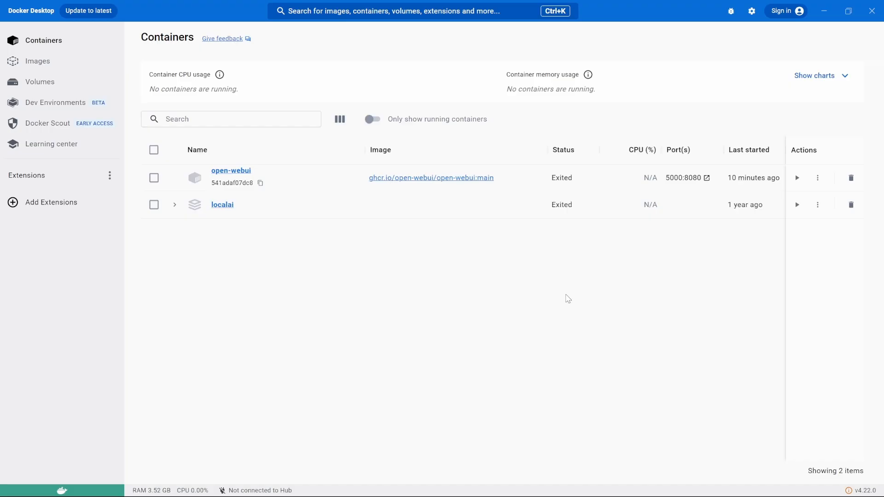
mouse_move(597, 263)
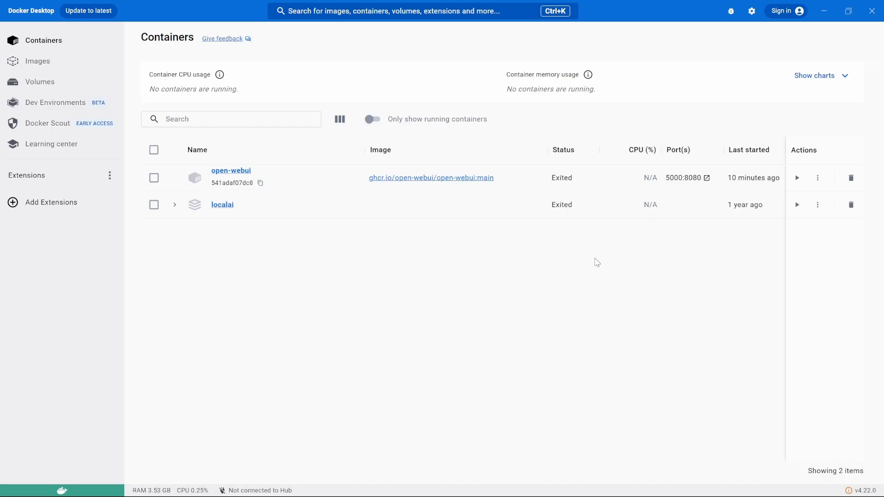
mouse_move(361, 72)
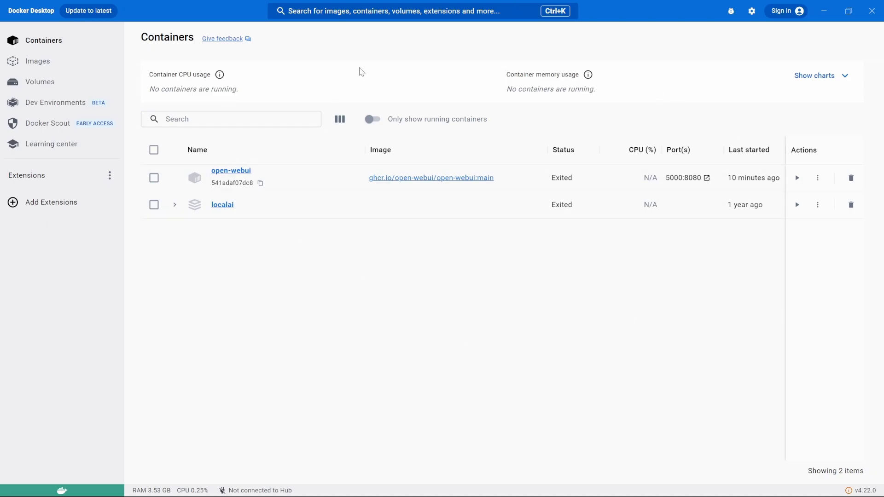
mouse_move(423, 254)
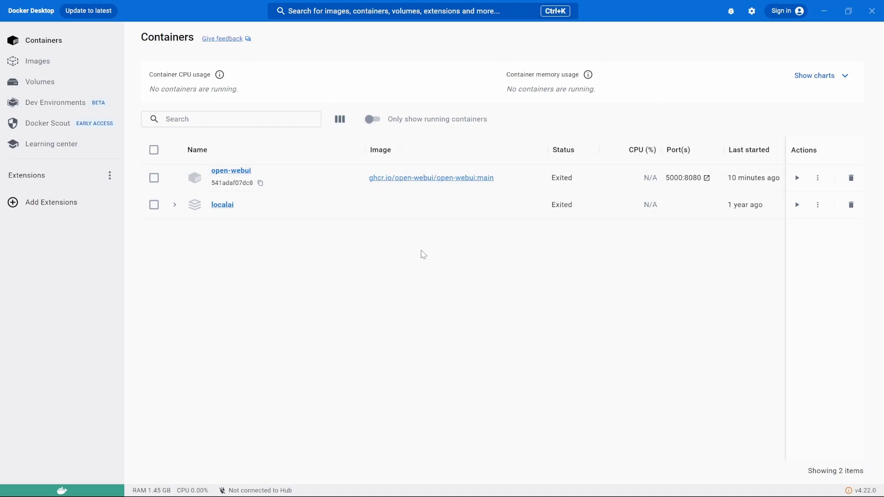
mouse_move(420, 251)
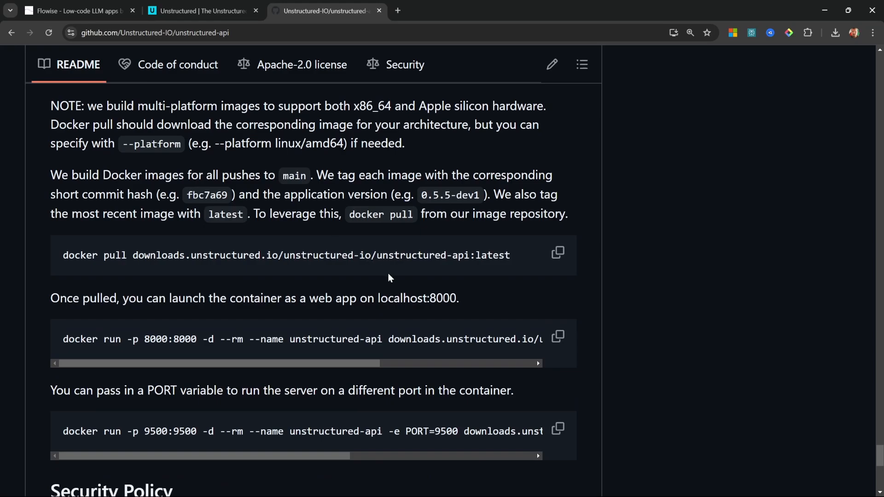
mouse_move(519, 263)
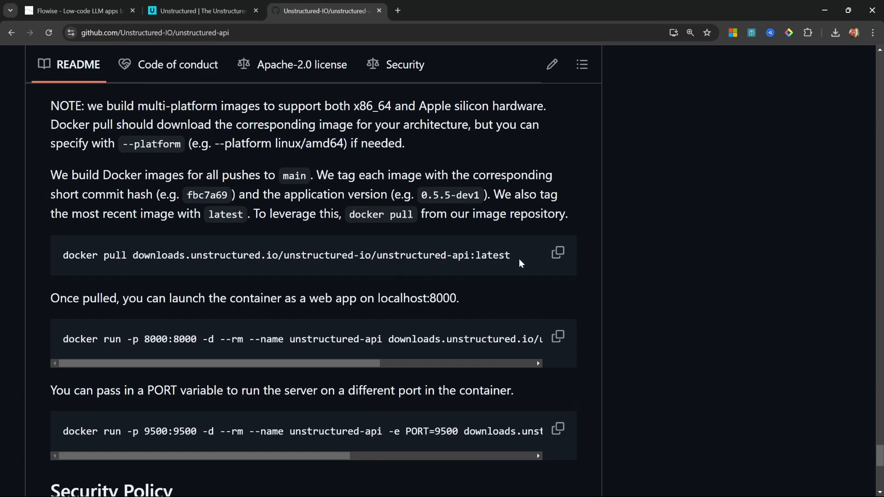
- Pull the unstructured-api:latest image in Command Prompt and run its container on port 8000:8000
click(558, 253)
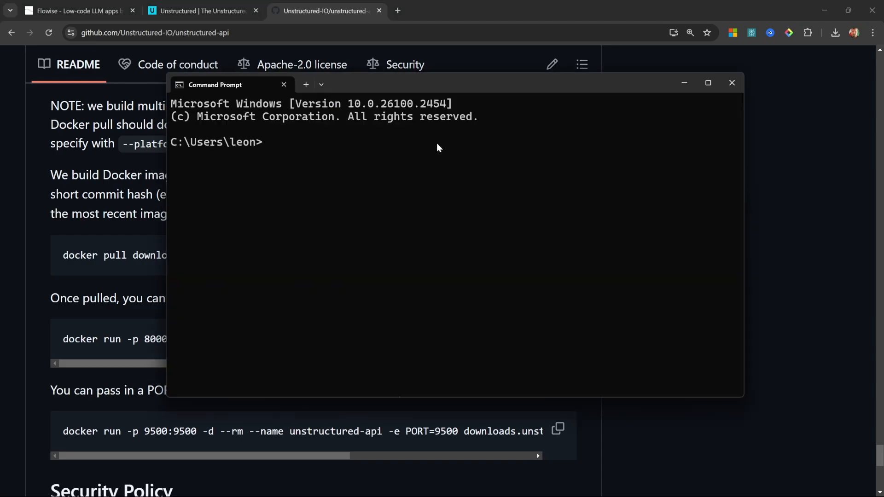
text(docker pull downloads.unstructured.io/unstructured-io/unstructured-api:latest)
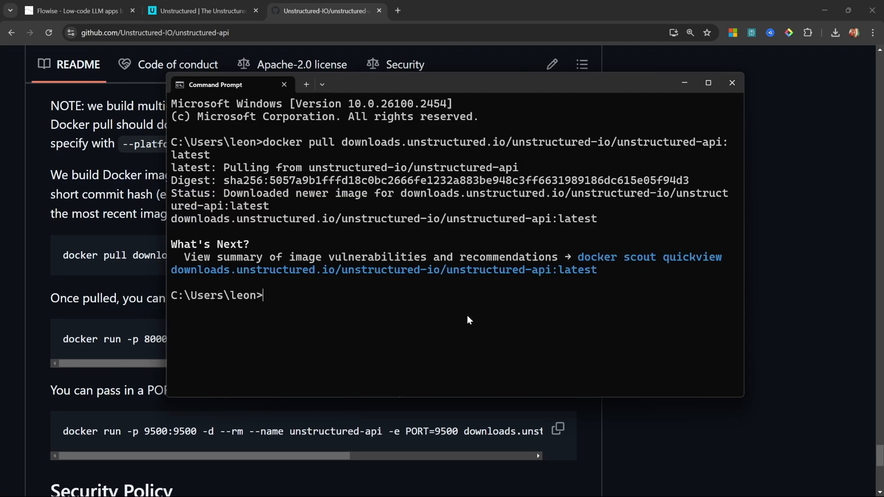
click(731, 83)
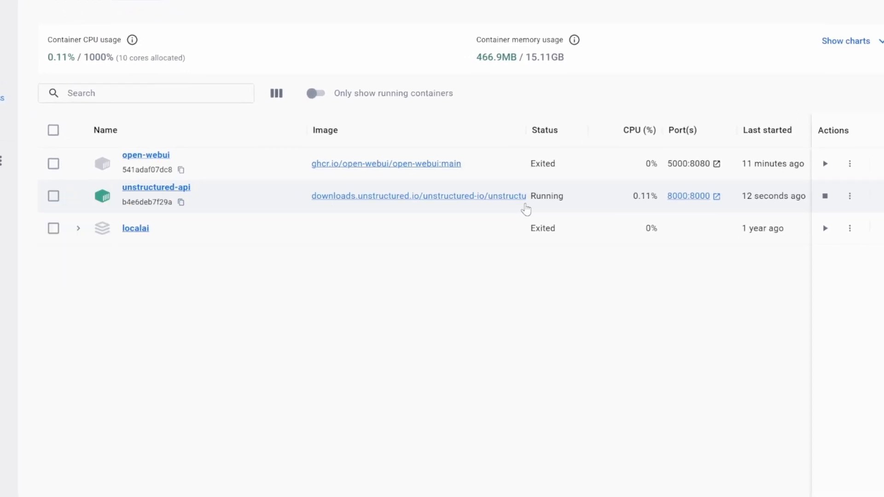
click(544, 131)
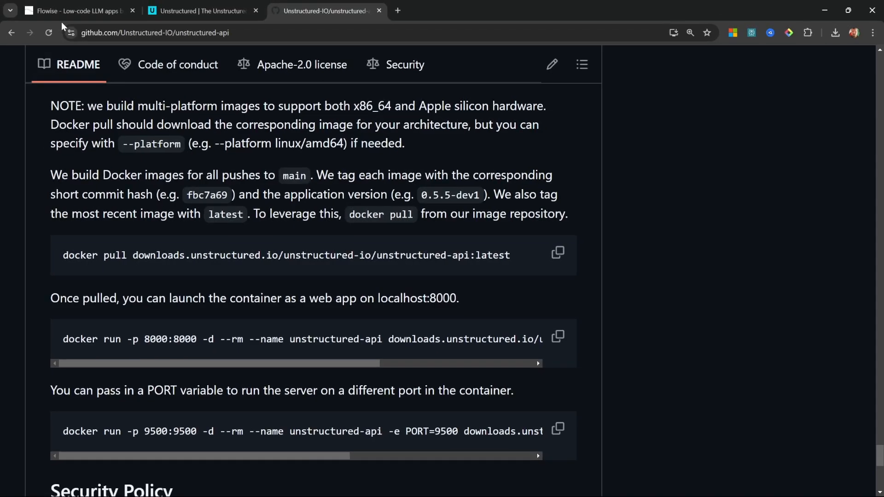
- Back in the PDF with Image store, add an Unstructured File Loader
click(73, 11)
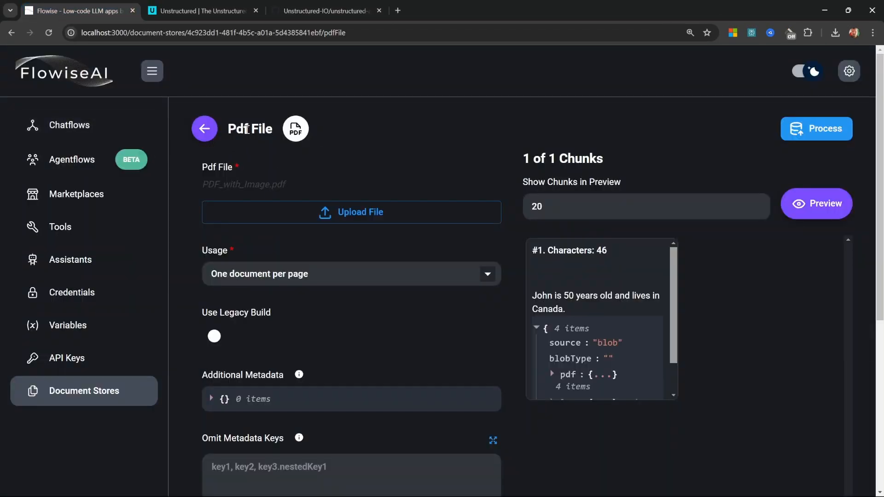
click(204, 128)
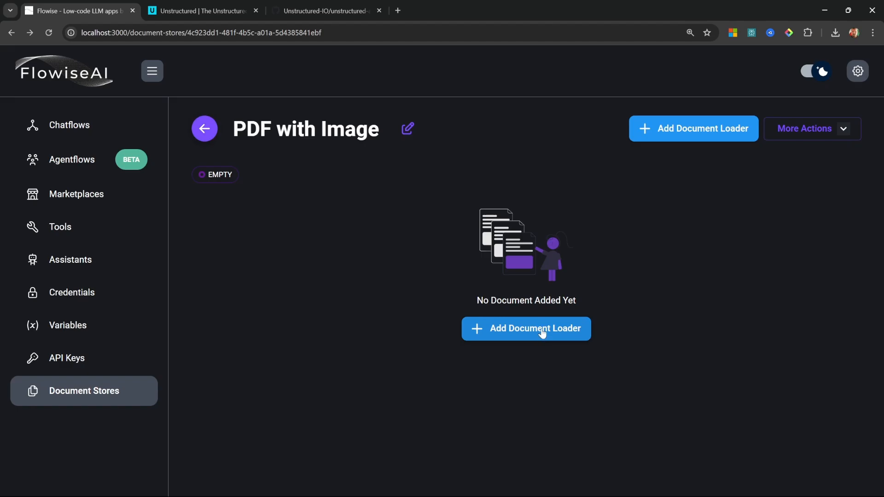
click(526, 329)
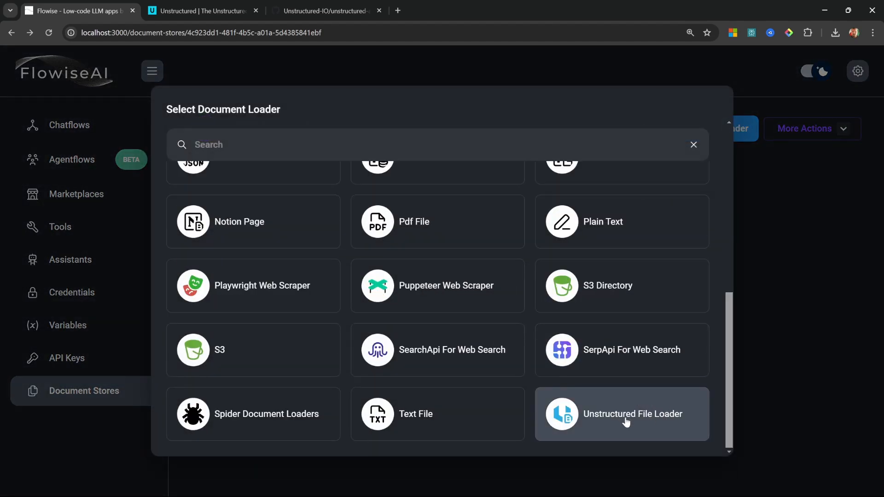
click(633, 415)
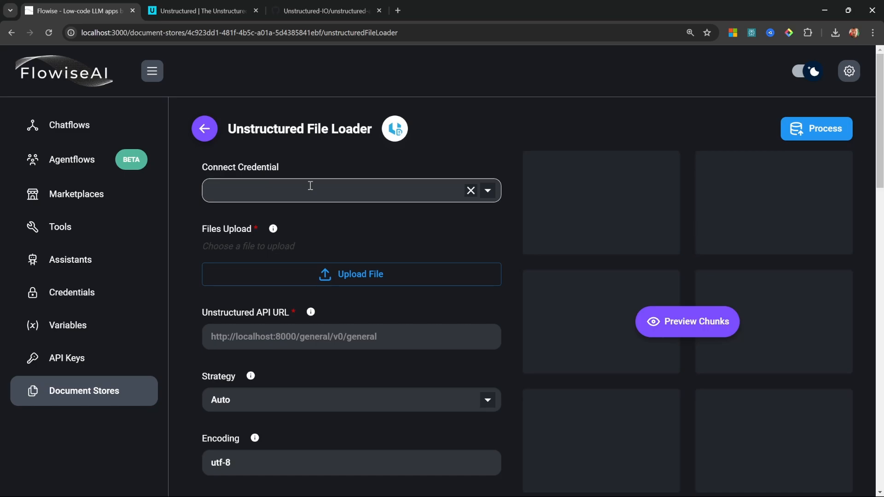
mouse_move(309, 188)
text(http://localhost:8000/general/v0/general)
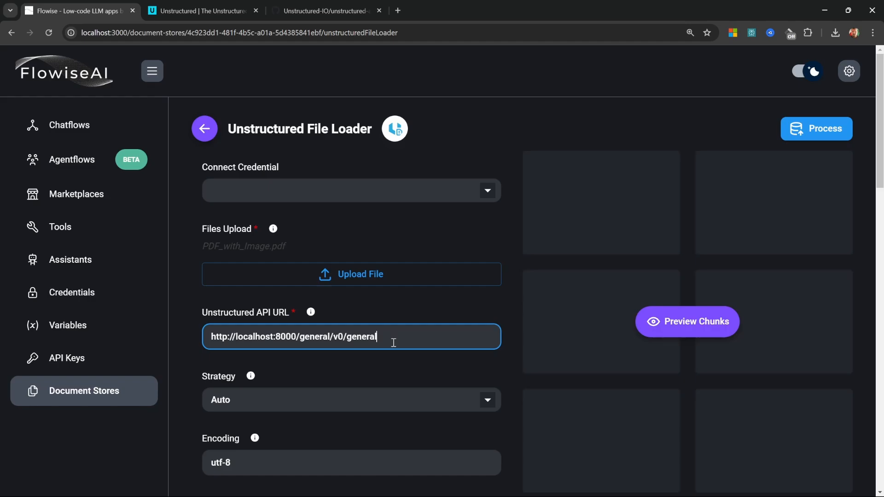
mouse_move(631, 334)
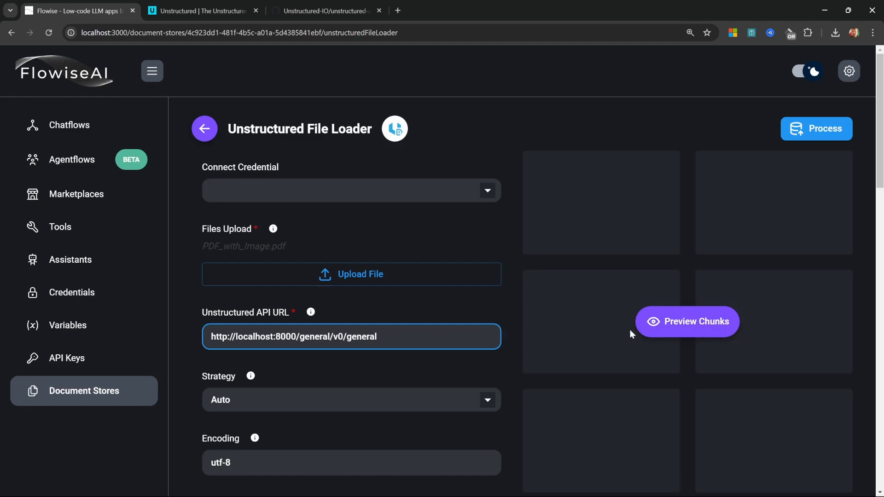
- Preview chunks with the localhost:8000 API, showing one 41-character chunk about John in Canada
click(687, 322)
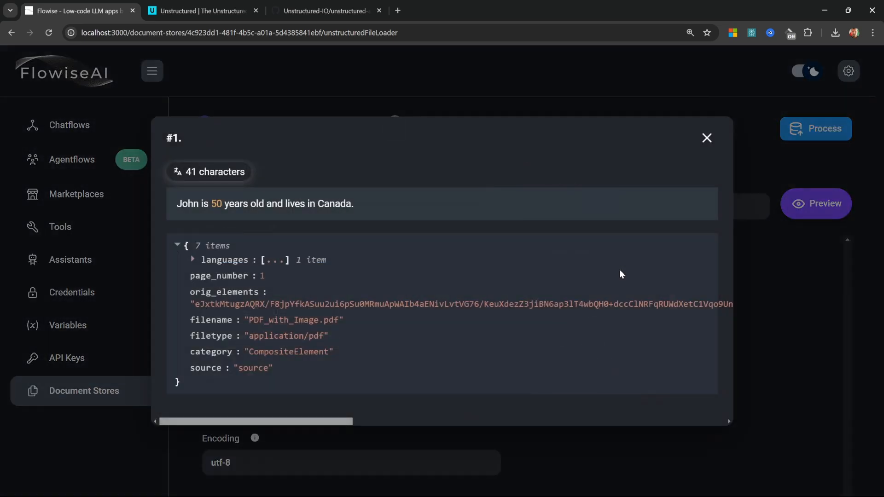
drag(177, 203, 276, 204)
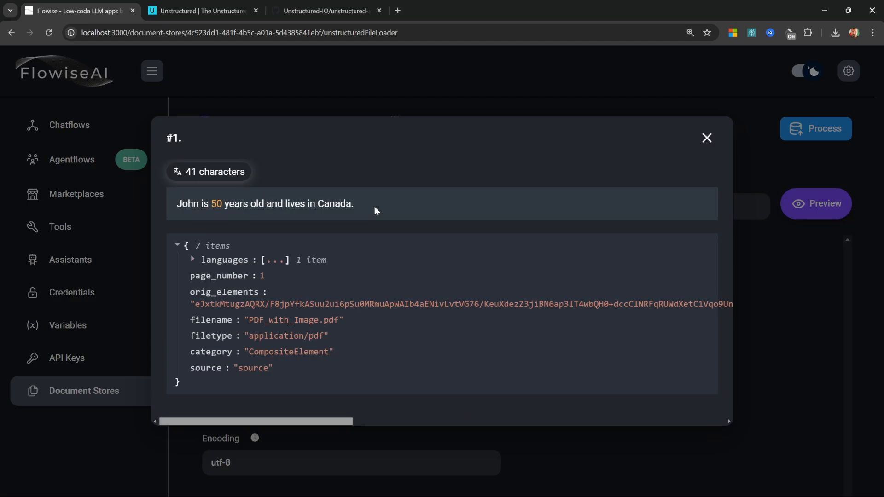
click(707, 138)
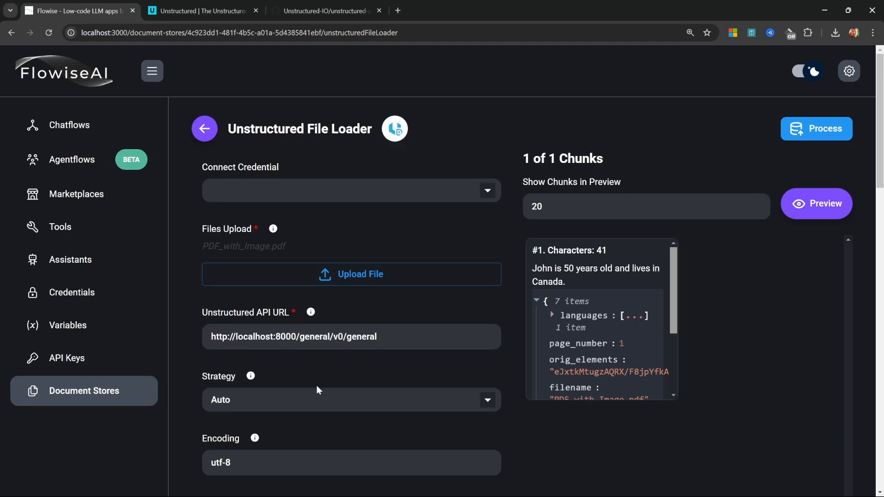
click(350, 399)
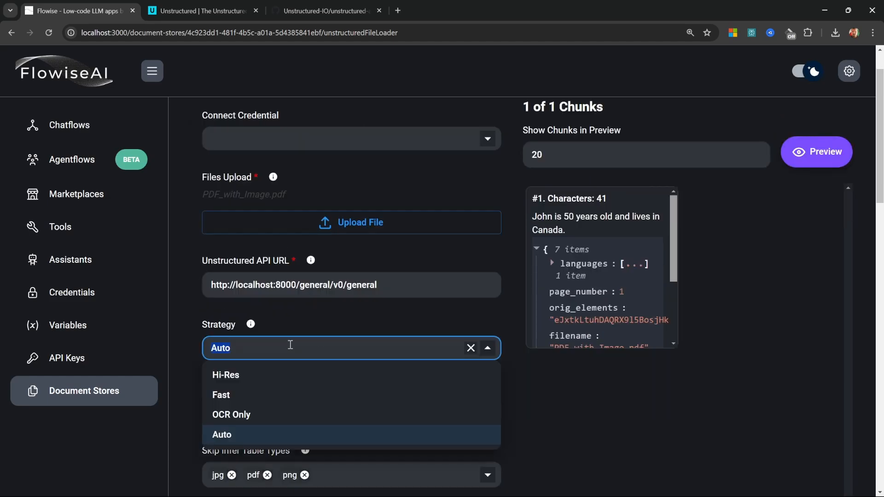
- Switch the strategy to Hi-Res so the 65-character chunk includes the image text DEBENTURES MADE SIMPLE
click(226, 374)
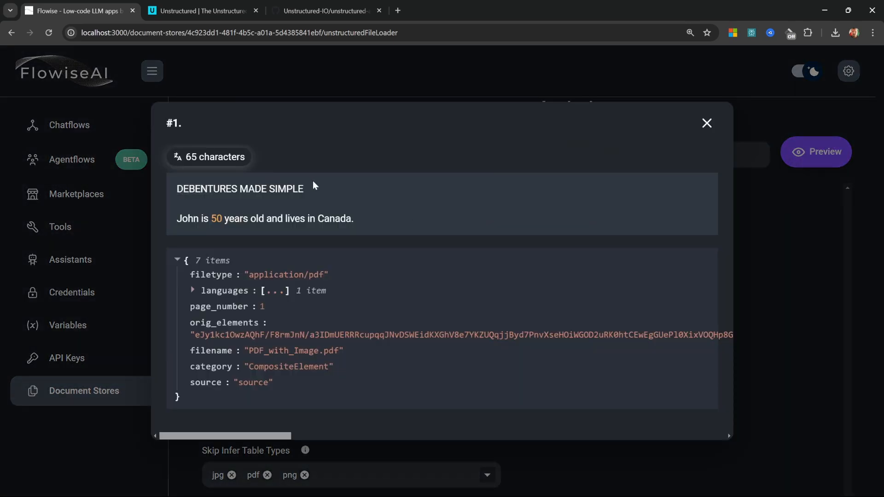
double_click(239, 189)
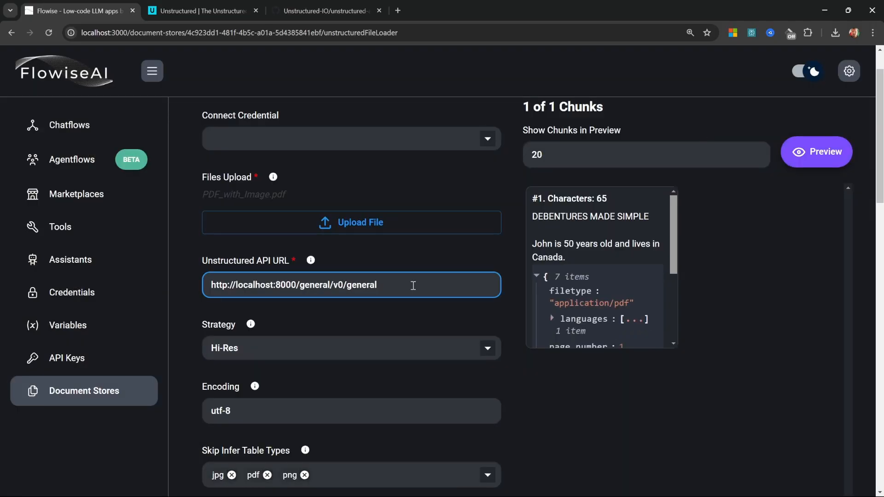
click(414, 285)
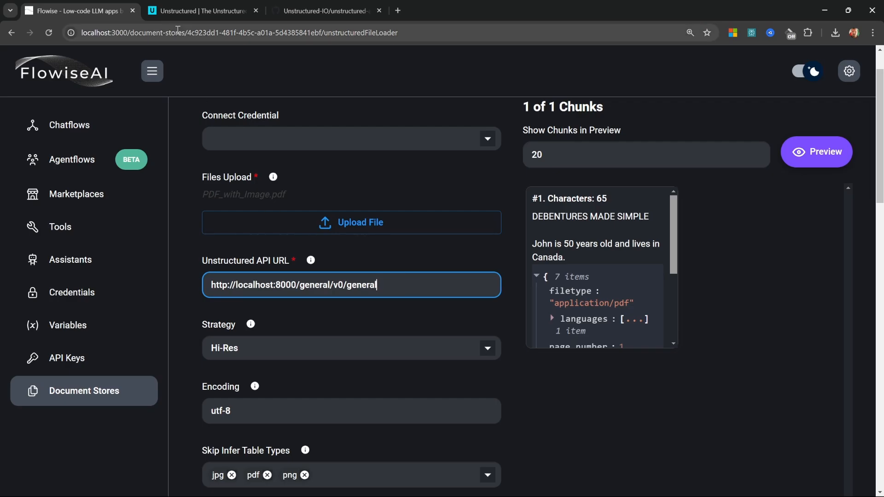
click(210, 11)
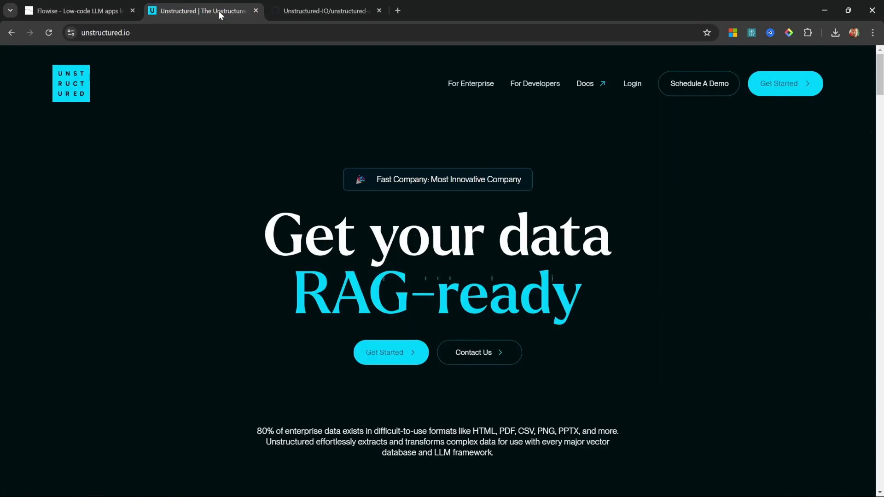
mouse_move(632, 84)
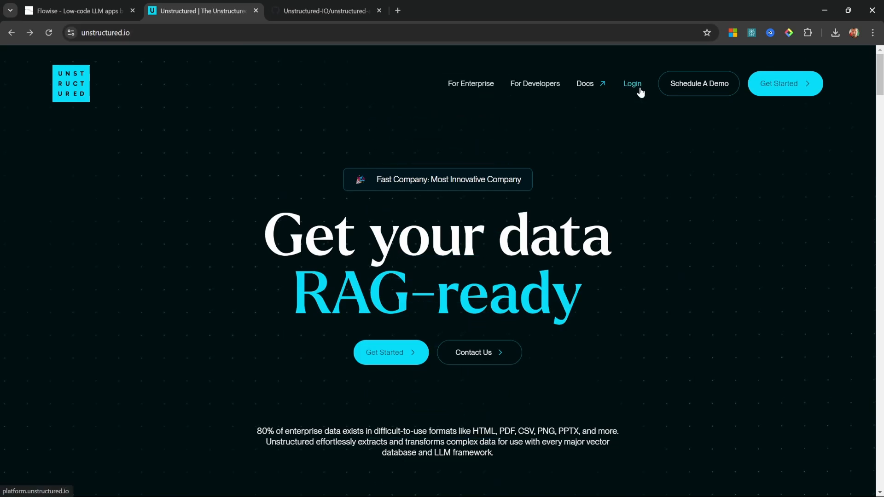
- Sign in to the Unstructured Platform, go to the API Keys page and copy the cloud API URL
click(632, 84)
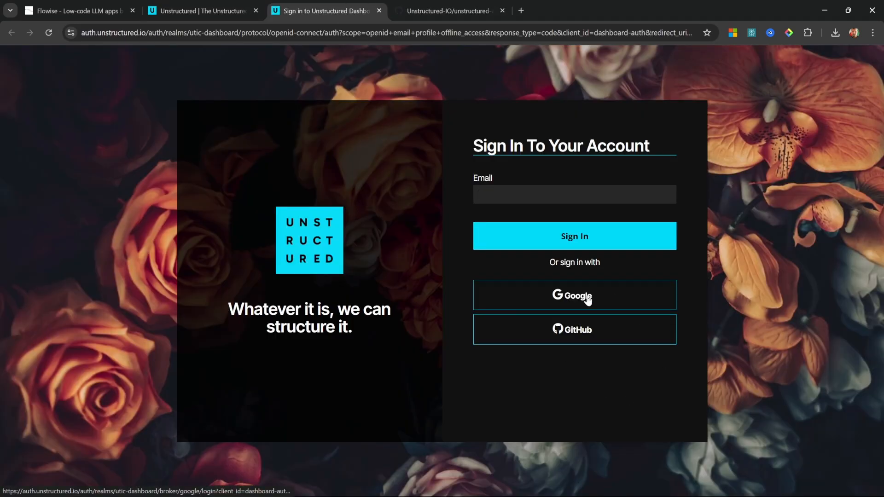
click(575, 294)
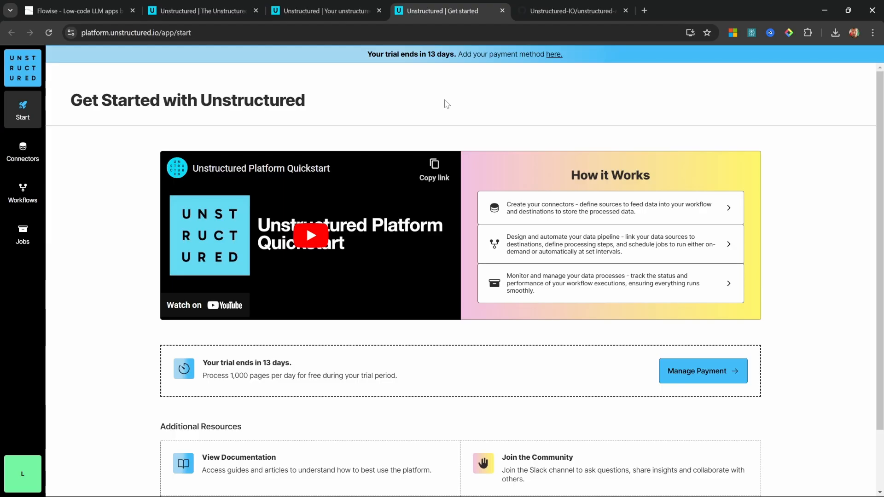
mouse_move(447, 107)
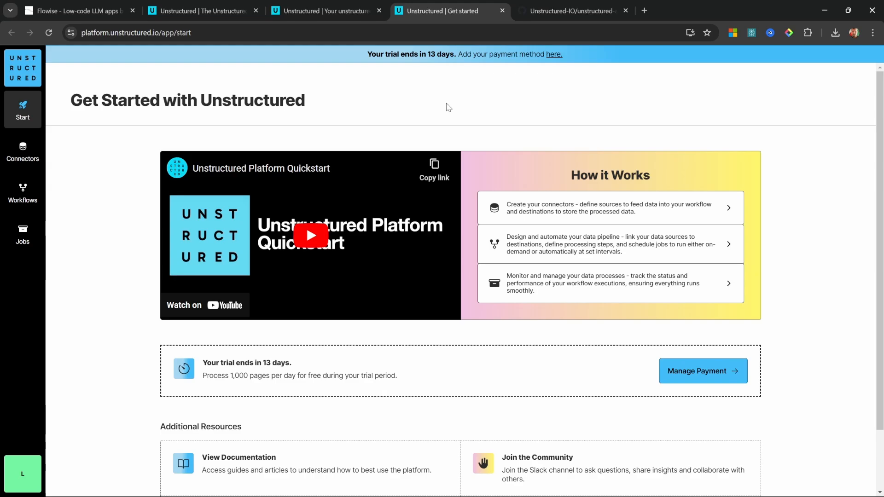
mouse_move(162, 340)
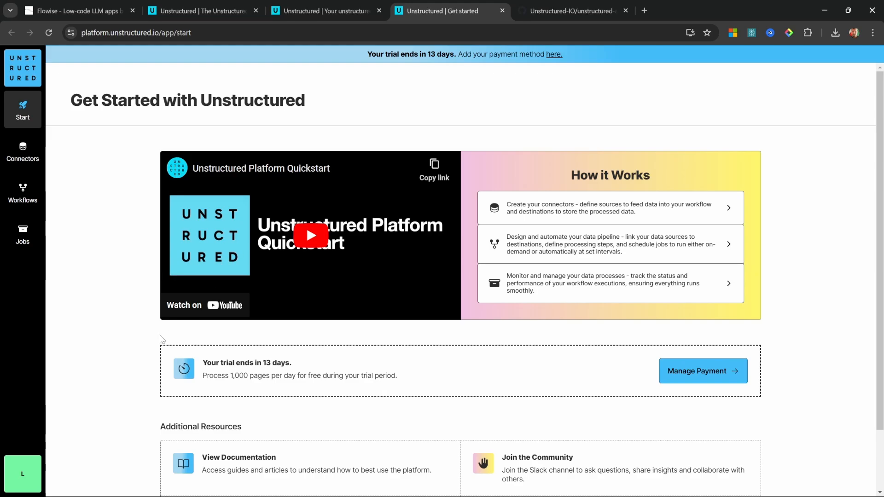
click(22, 474)
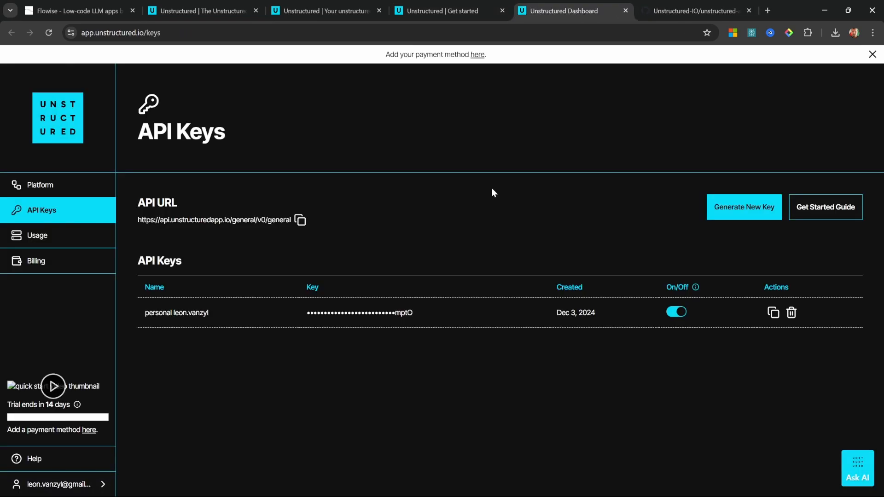
mouse_move(194, 249)
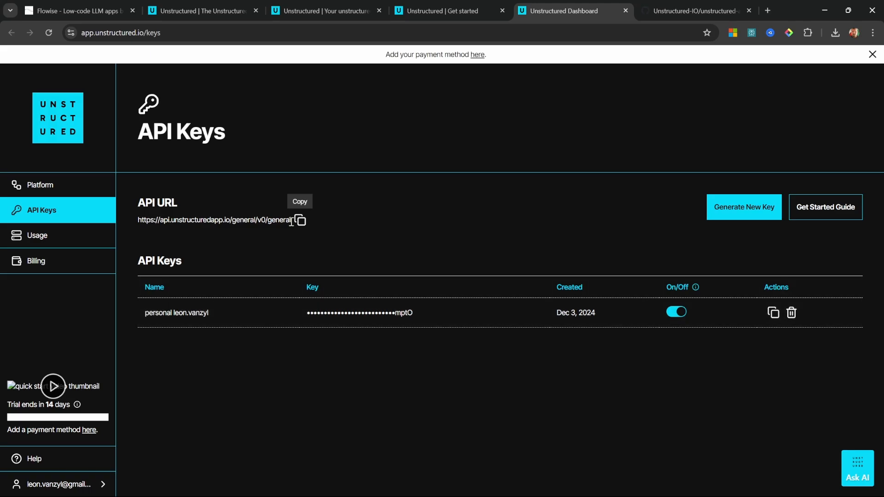
click(74, 9)
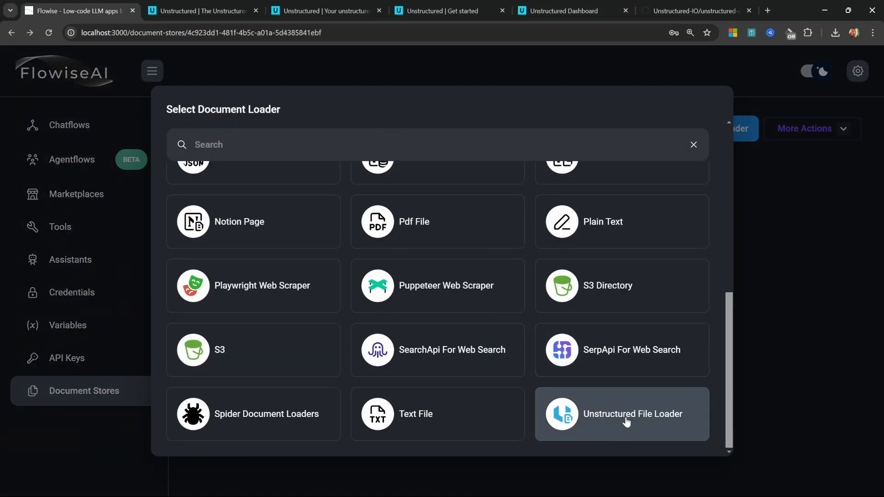
click(626, 420)
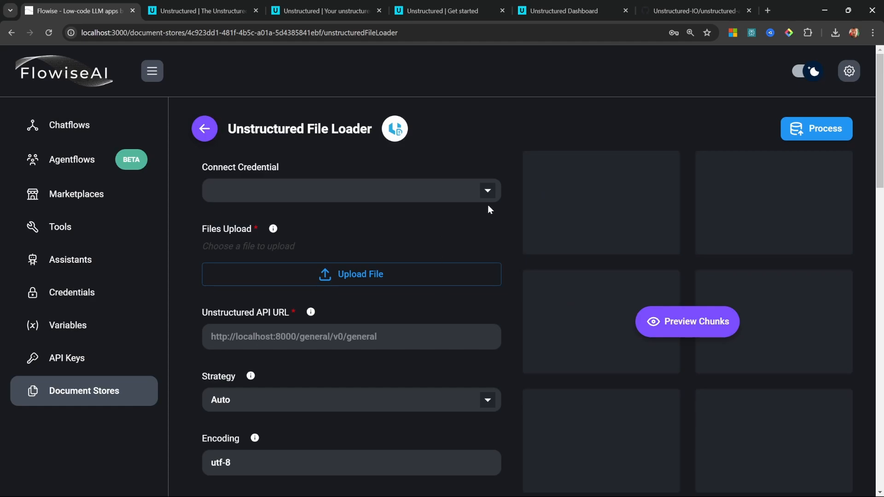
text(https://api.unstructuredapp.io/general/v0/general)
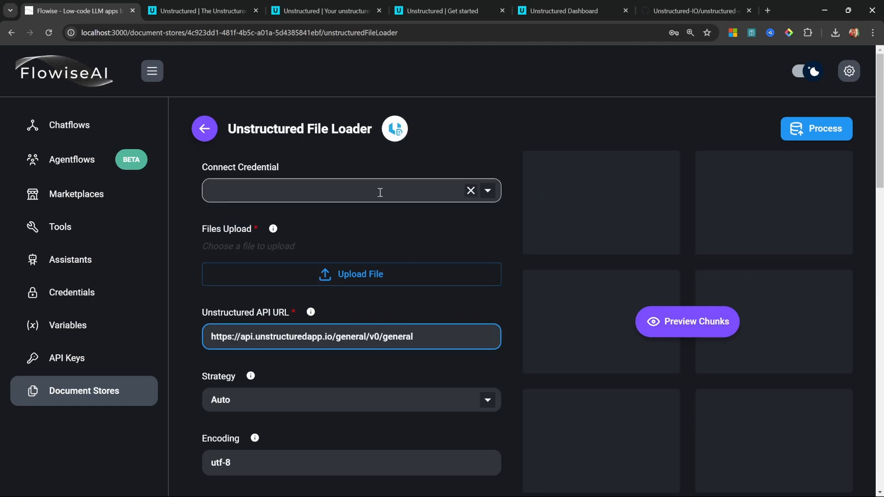
click(370, 190)
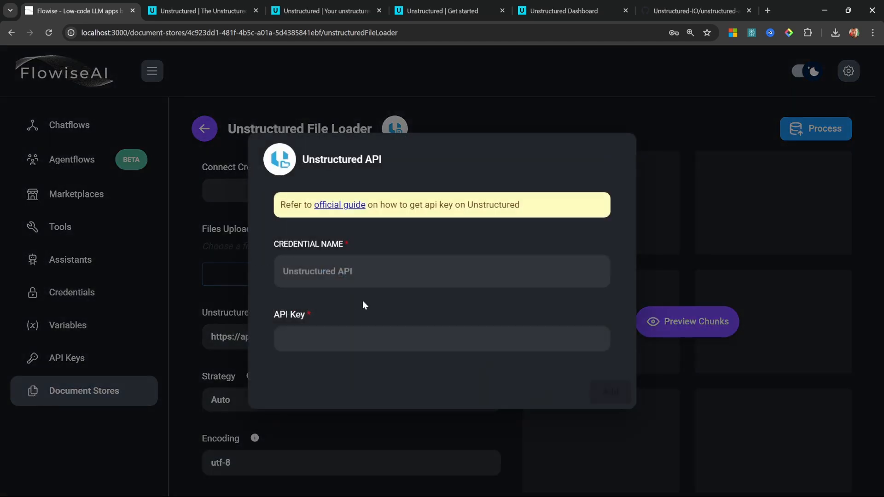
text(Unstructured API Tutorial)
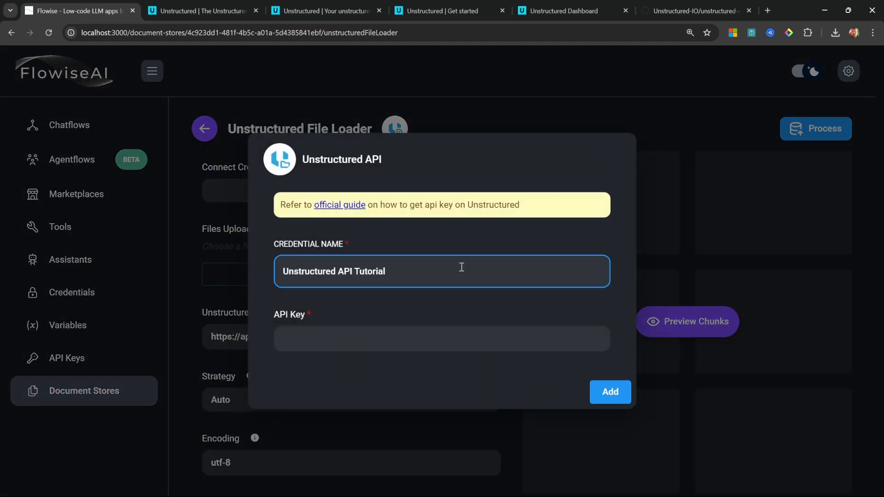
- Copy the existing API key value from Unstructured and save the new credential
click(565, 11)
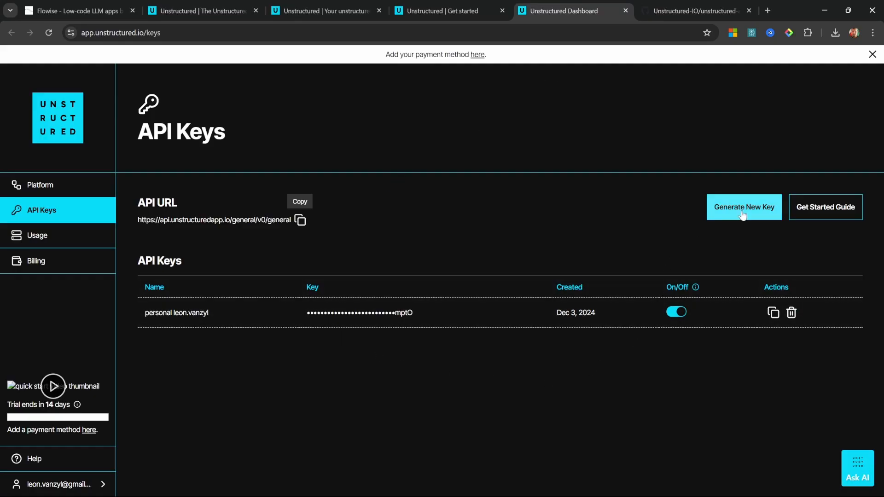
click(774, 313)
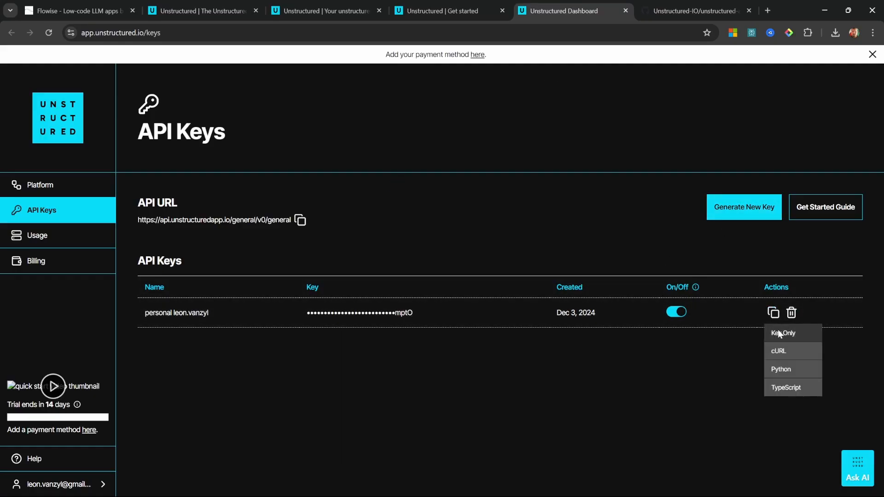
click(74, 9)
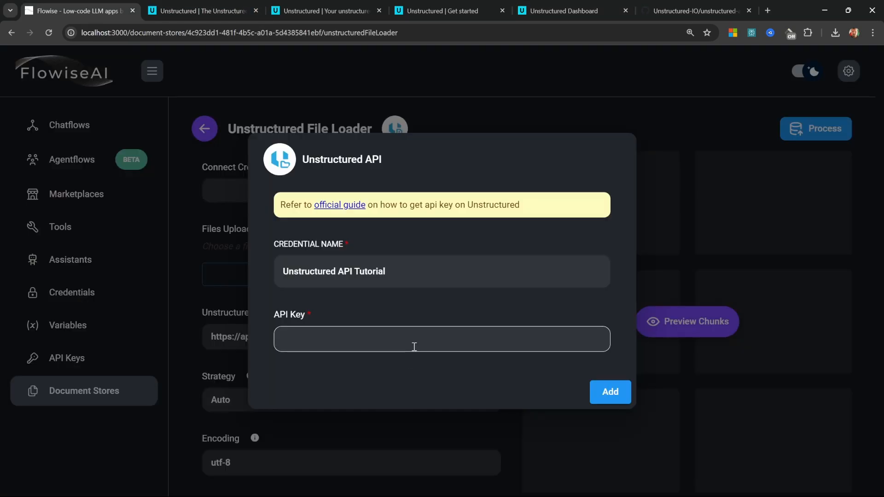
click(609, 392)
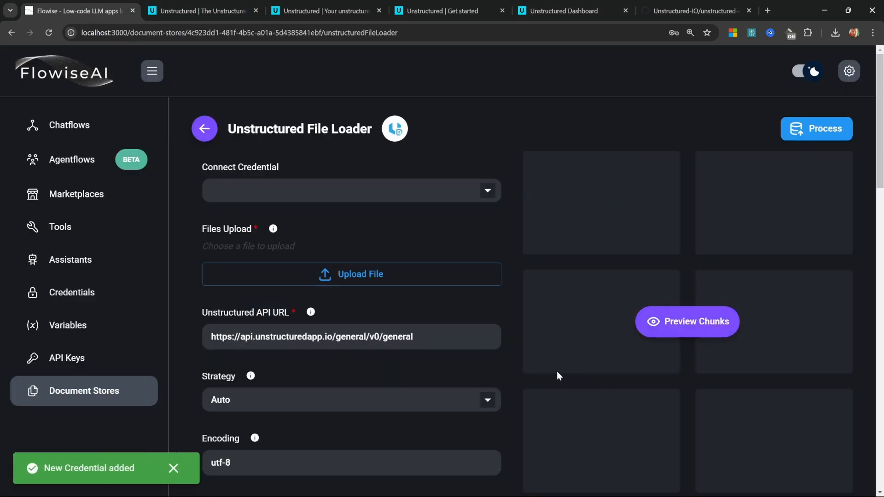
- Attach the Unstructured API Tutorial credential, set Strategy to Hi-Res and preview the chunks
click(350, 191)
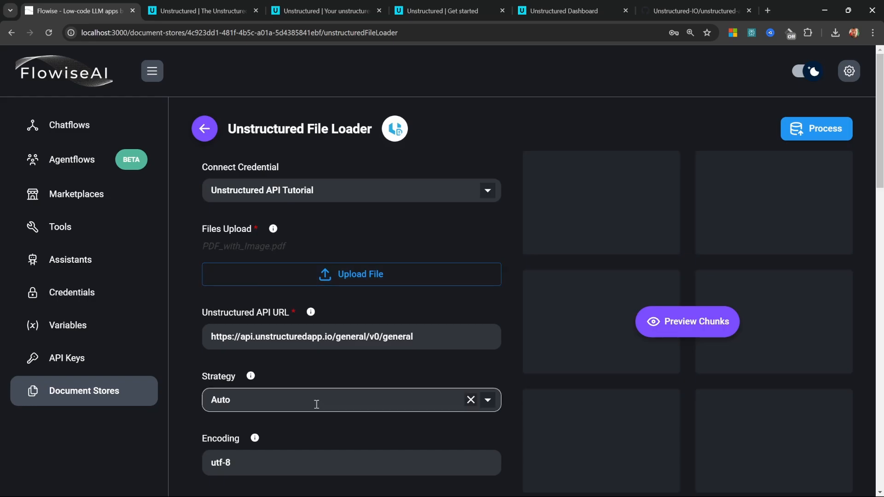
click(350, 400)
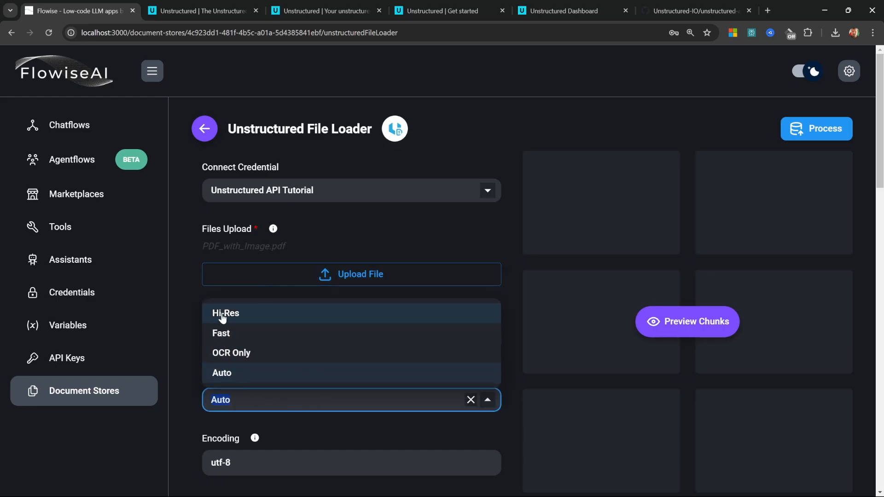
click(225, 313)
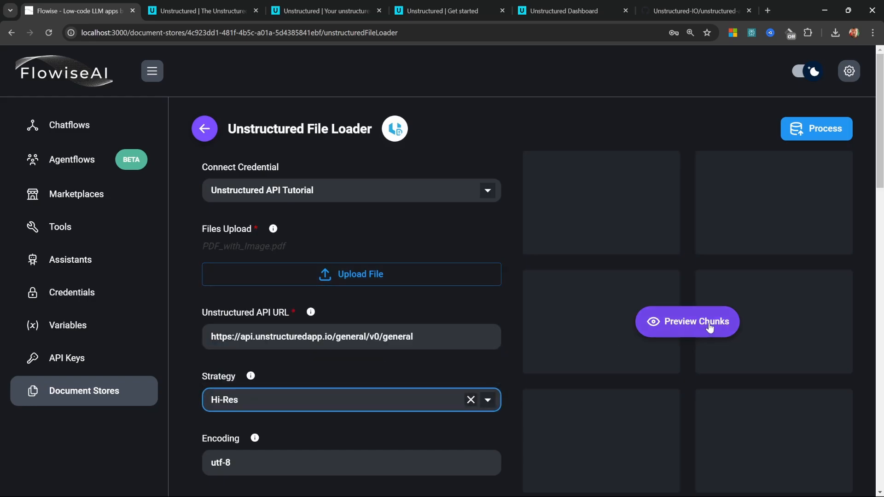
click(688, 322)
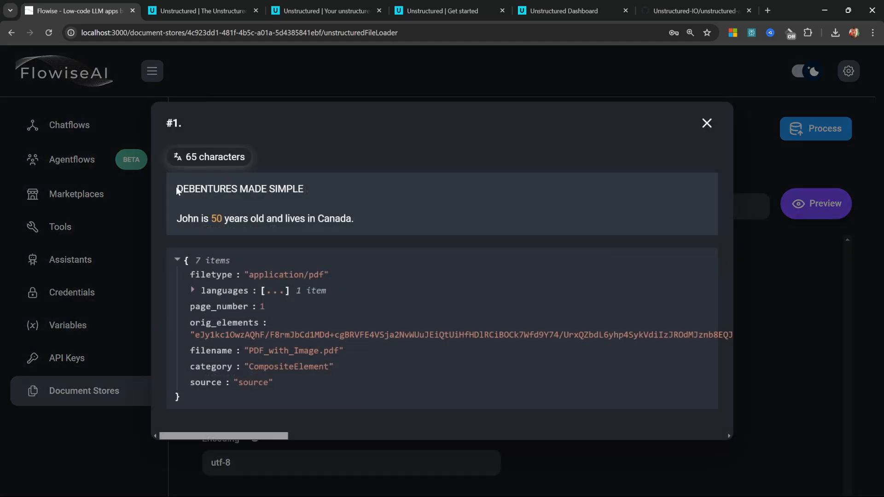
mouse_move(191, 217)
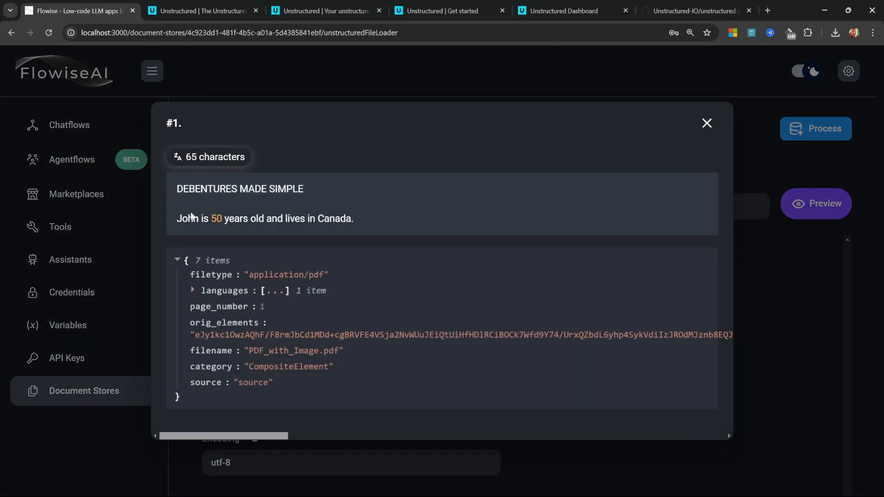
- Highlight the DEBENTURES MADE SIMPLE image text in chunk #1, close it and return to the store
drag(177, 220, 354, 219)
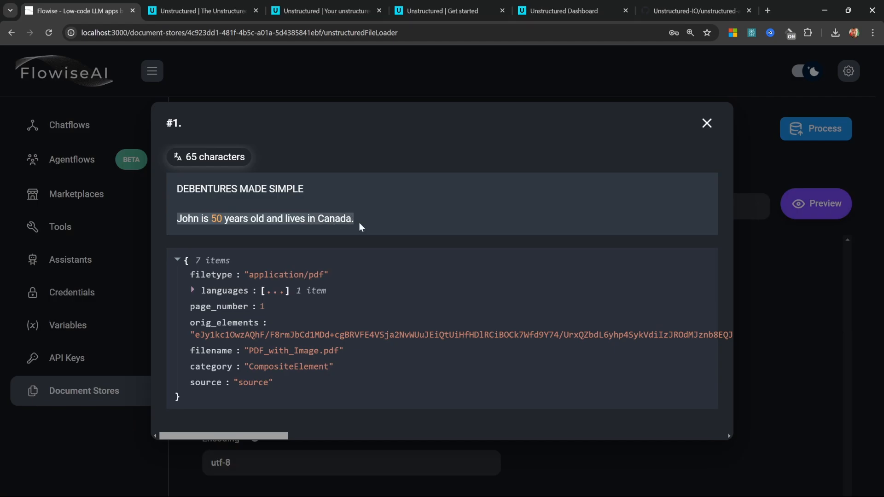
click(707, 123)
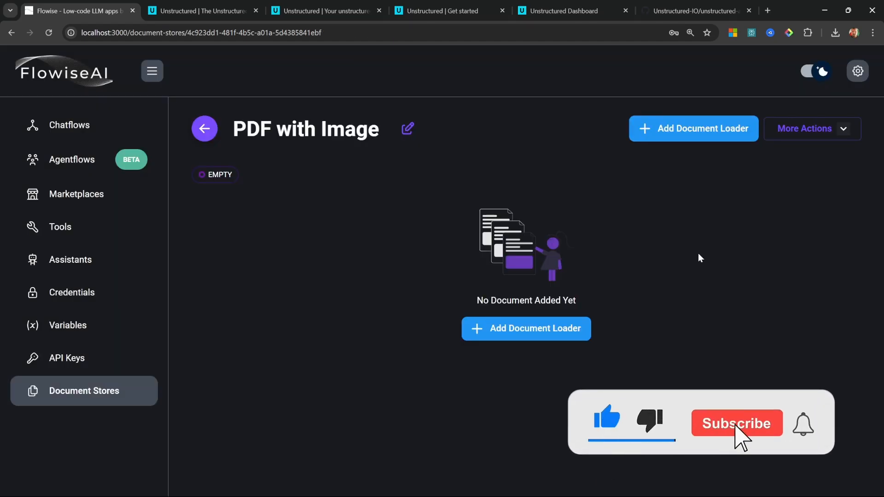
click(737, 422)
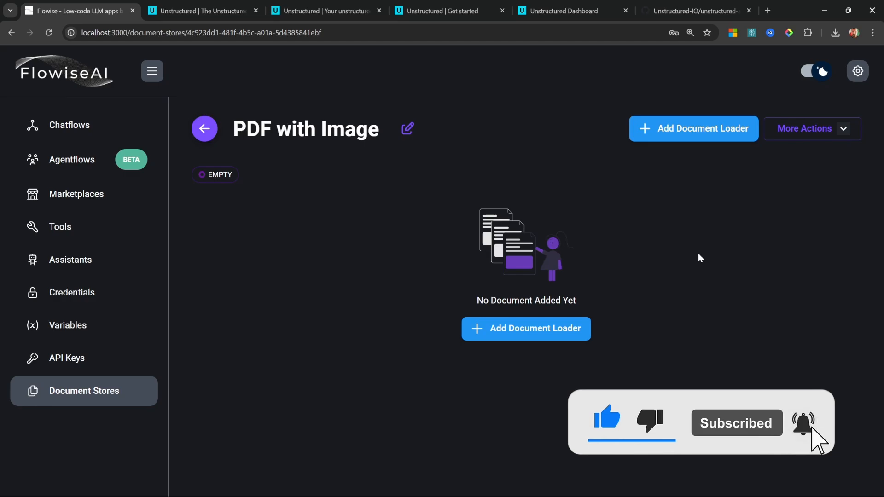